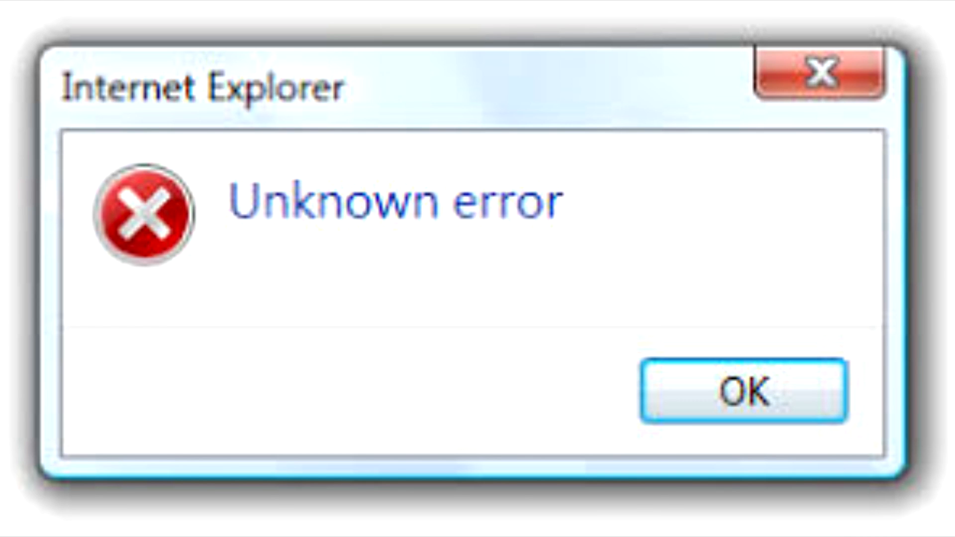
Step: Place a label near the top of Form1 and a button below it
{"action": "left_click", "coordinate": [744, 391]}
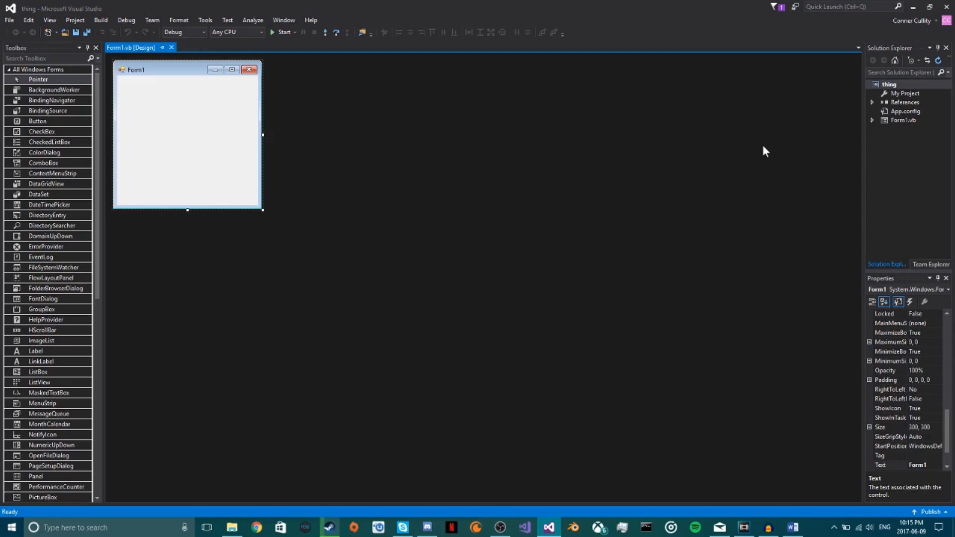
{"action": "mouse_move", "coordinate": [763, 151]}
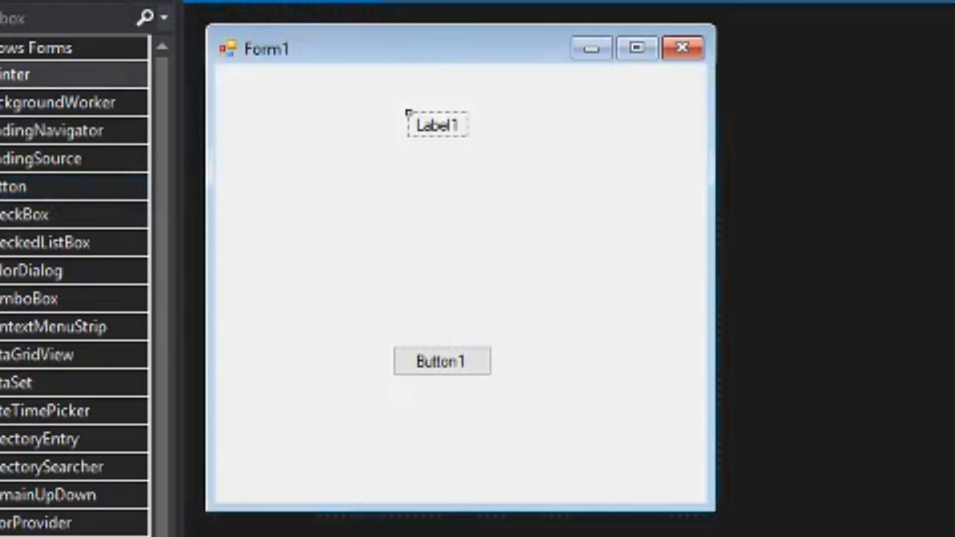
Step: Open the btn1_Click handler and write lbl1.Text = congrats without quotes
{"action": "double_click", "coordinate": [442, 361]}
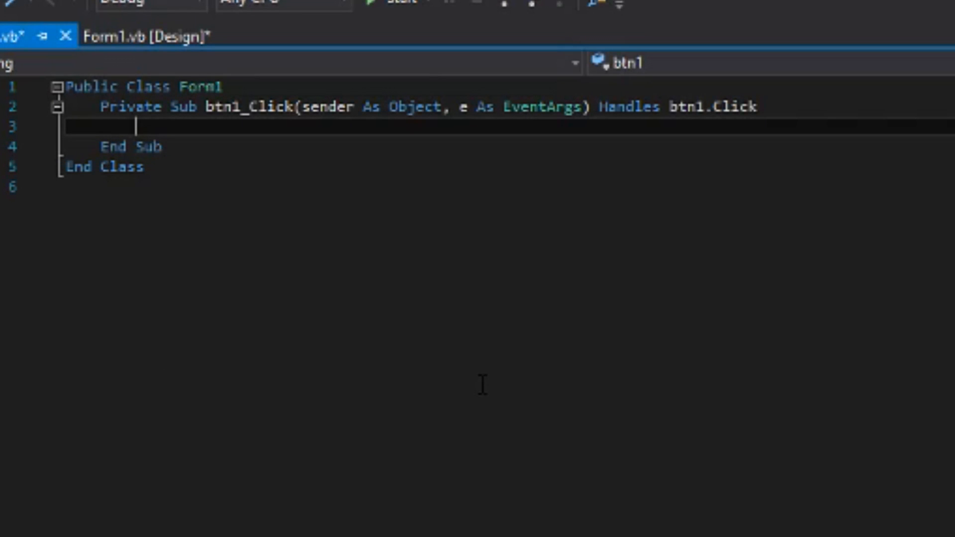
{"action": "type", "text": "lbl1"}
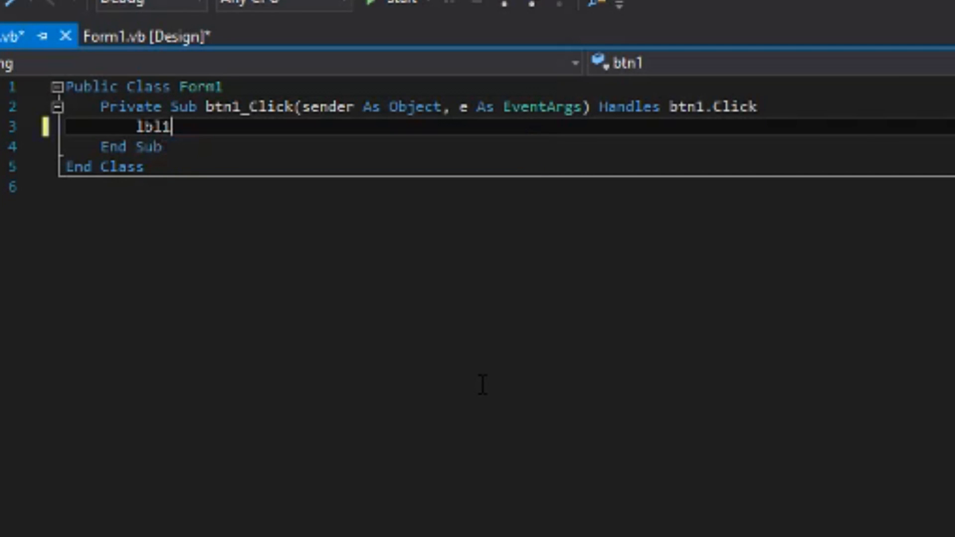
{"action": "type", "text": ".Text ="}
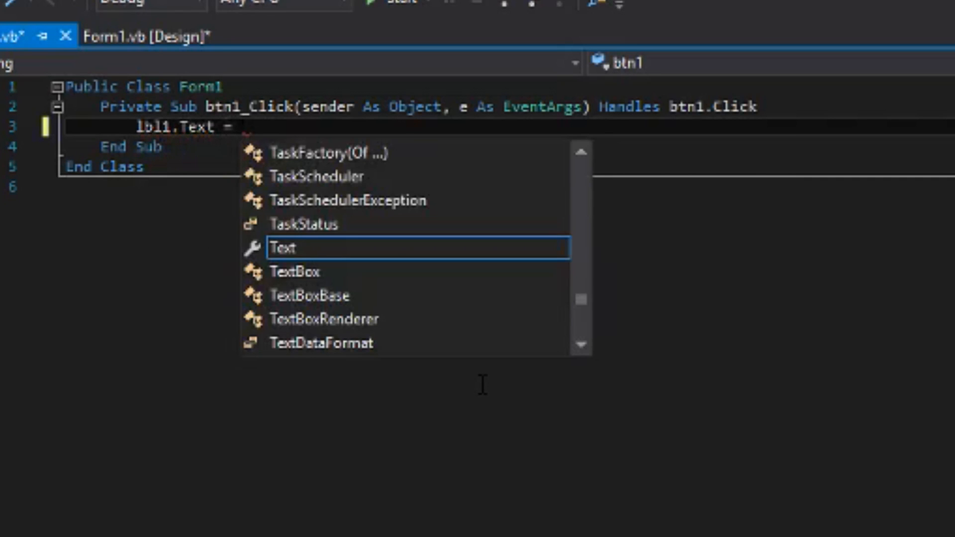
{"action": "type", "text": "congrats"}
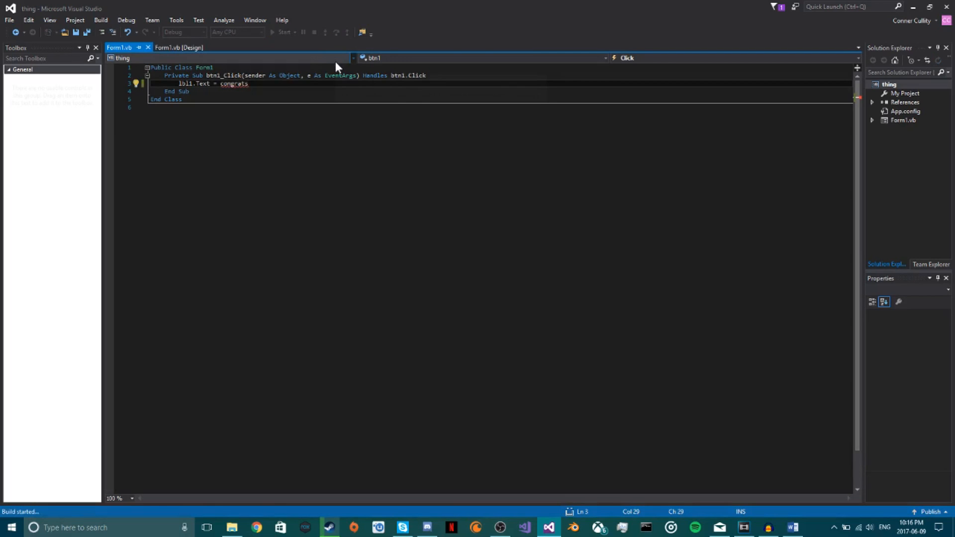
Step: Start the build, which fails, and decline running the last successful build
{"action": "left_click", "coordinate": [282, 33]}
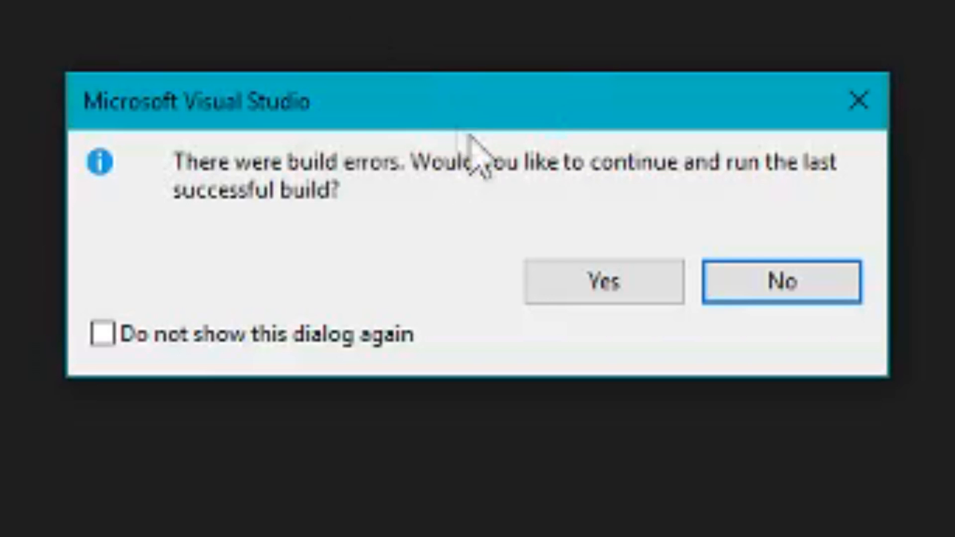
{"action": "mouse_move", "coordinate": [189, 243]}
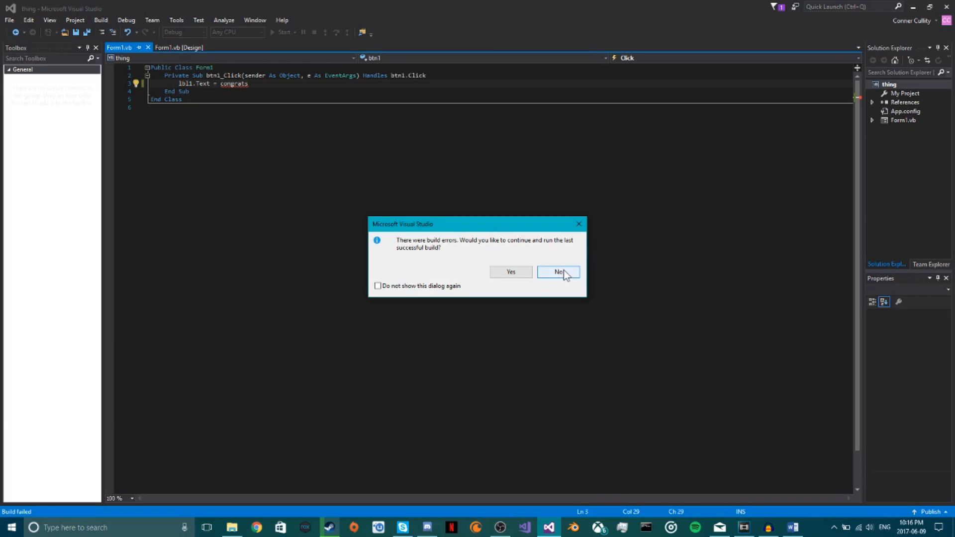
{"action": "left_click", "coordinate": [558, 271]}
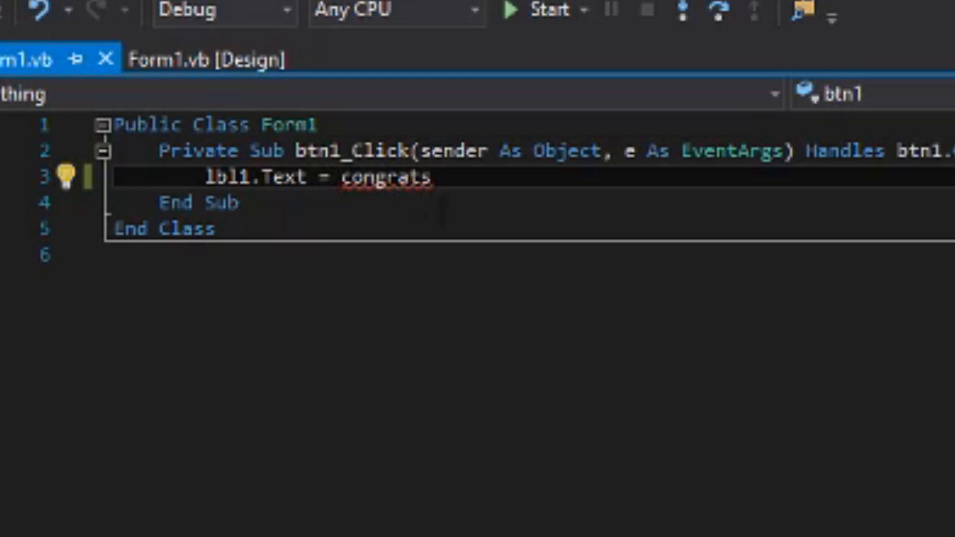
Step: Wrap congrats in double quotes so the line reads lbl1.Text = "congrats"
{"action": "type", "text": "\""}
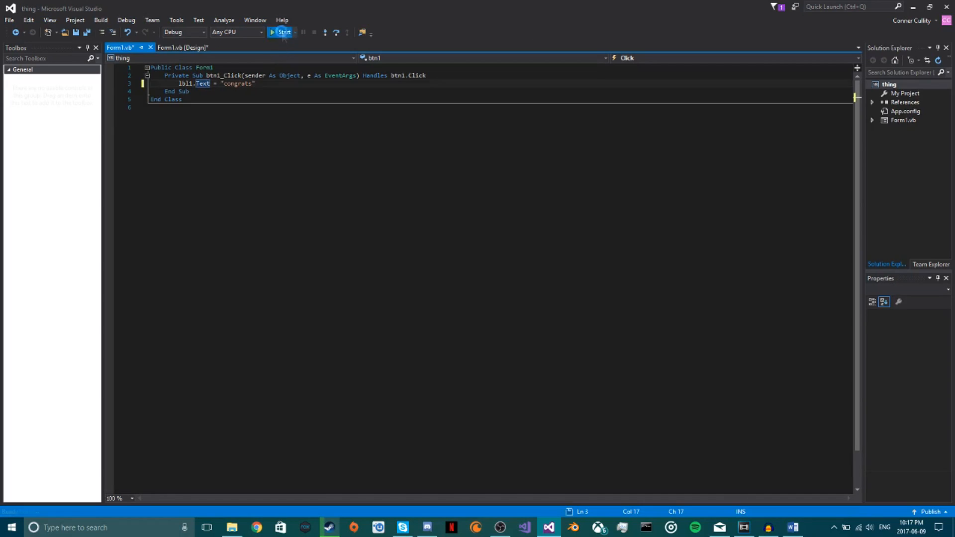
Step: Run the fixed app and press its button to make the label read "congrats"
{"action": "left_click", "coordinate": [281, 32]}
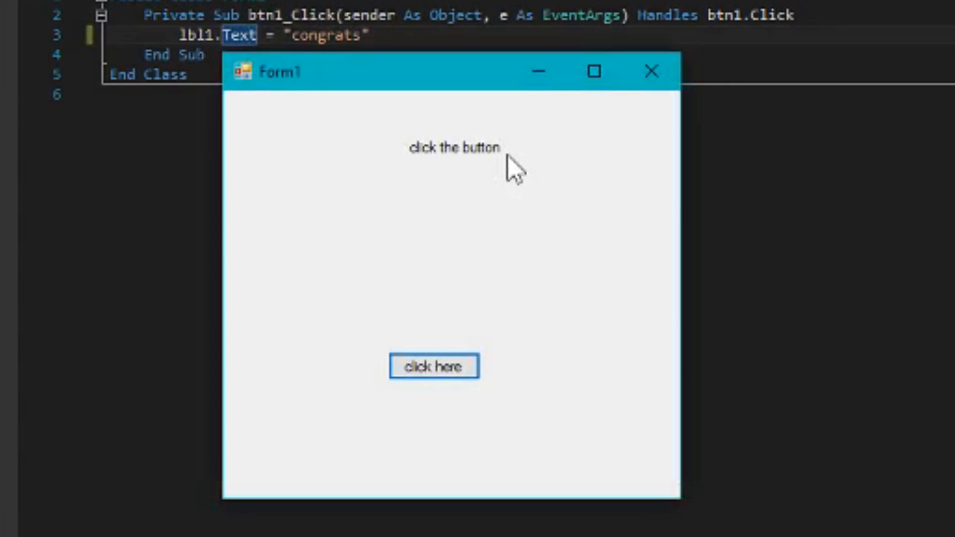
{"action": "left_click", "coordinate": [434, 367]}
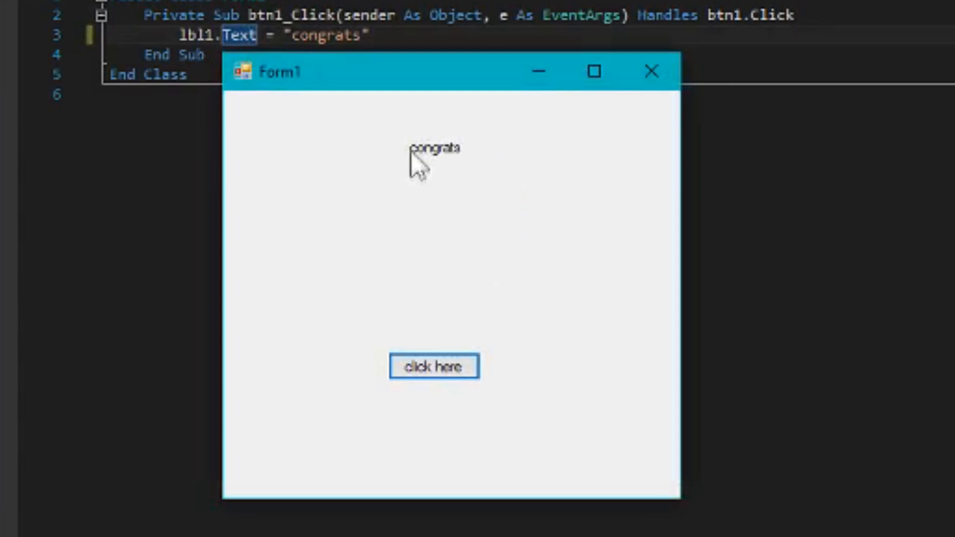
{"action": "mouse_move", "coordinate": [429, 168]}
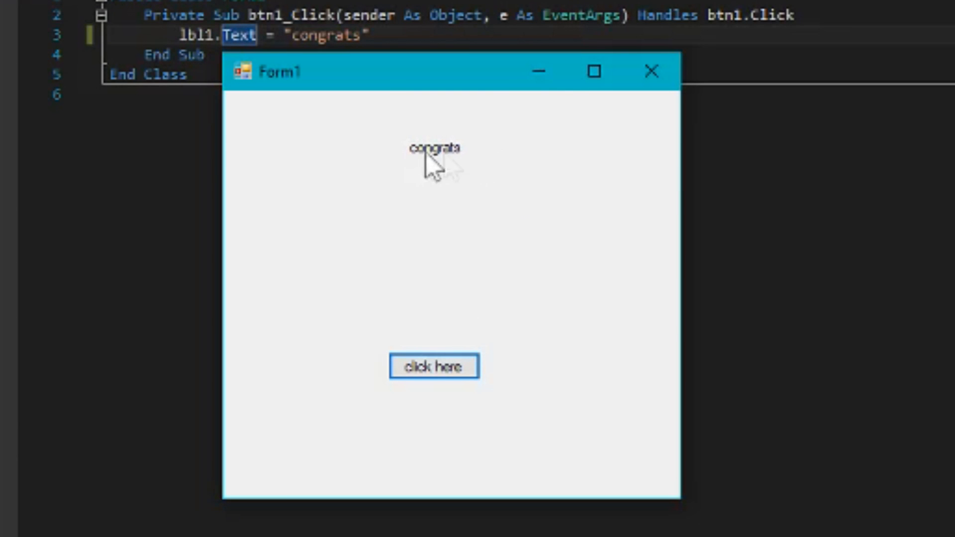
{"action": "mouse_move", "coordinate": [682, 286]}
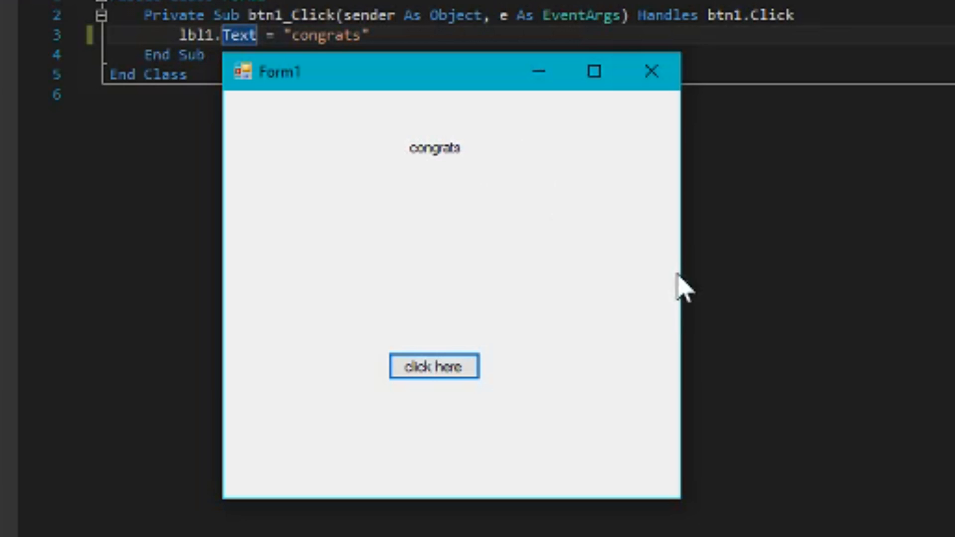
{"action": "mouse_move", "coordinate": [621, 289]}
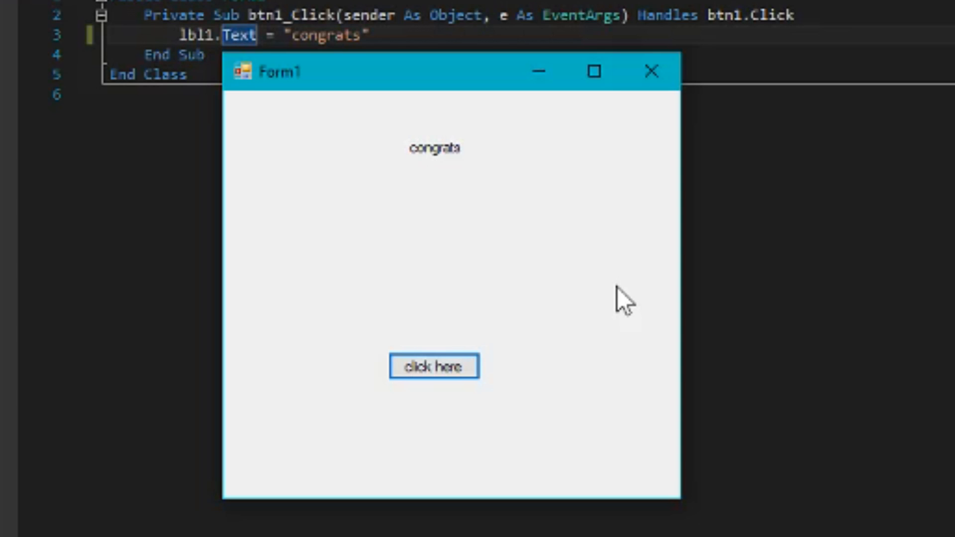
{"action": "mouse_move", "coordinate": [655, 112]}
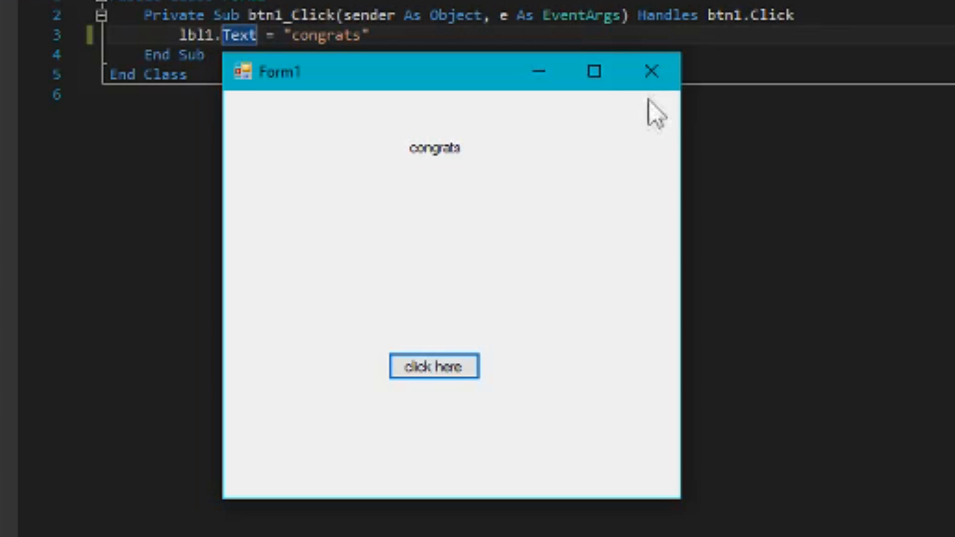
{"action": "mouse_move", "coordinate": [651, 70]}
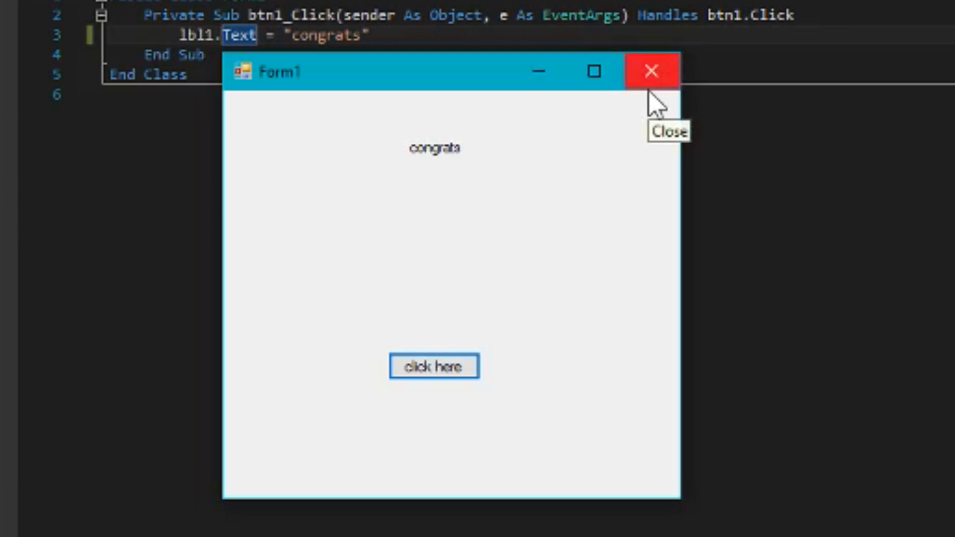